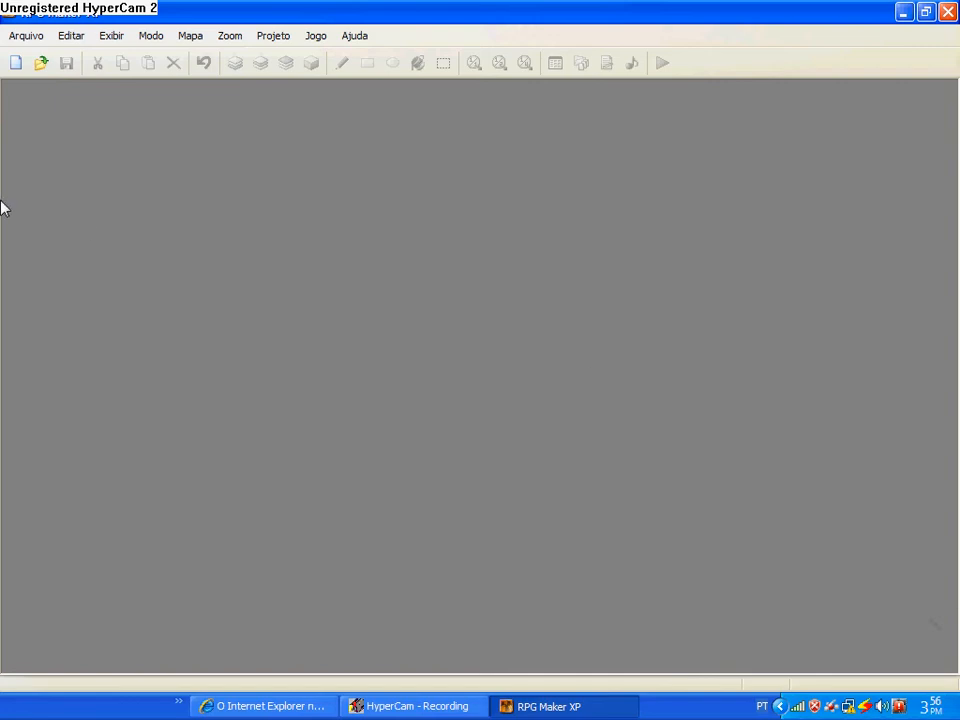
{"action": "mouse_move", "coordinate": [10, 40]}
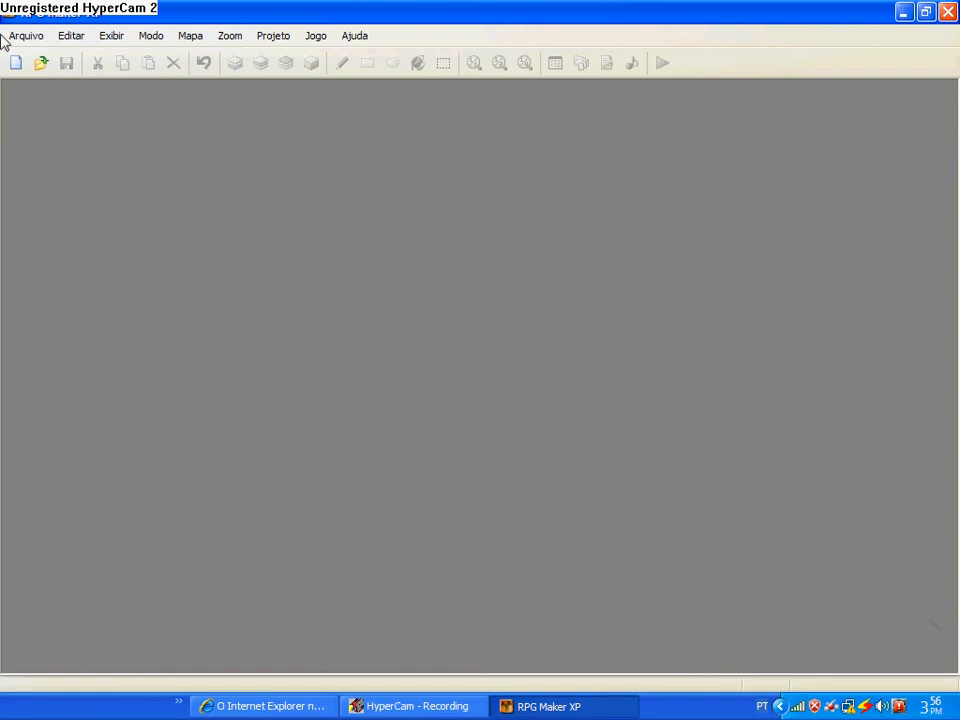
Step: Choose Novo Projeto from the Arquivo menu to bring up the Criar Novo Projeto dialog
{"action": "left_click", "coordinate": [26, 36]}
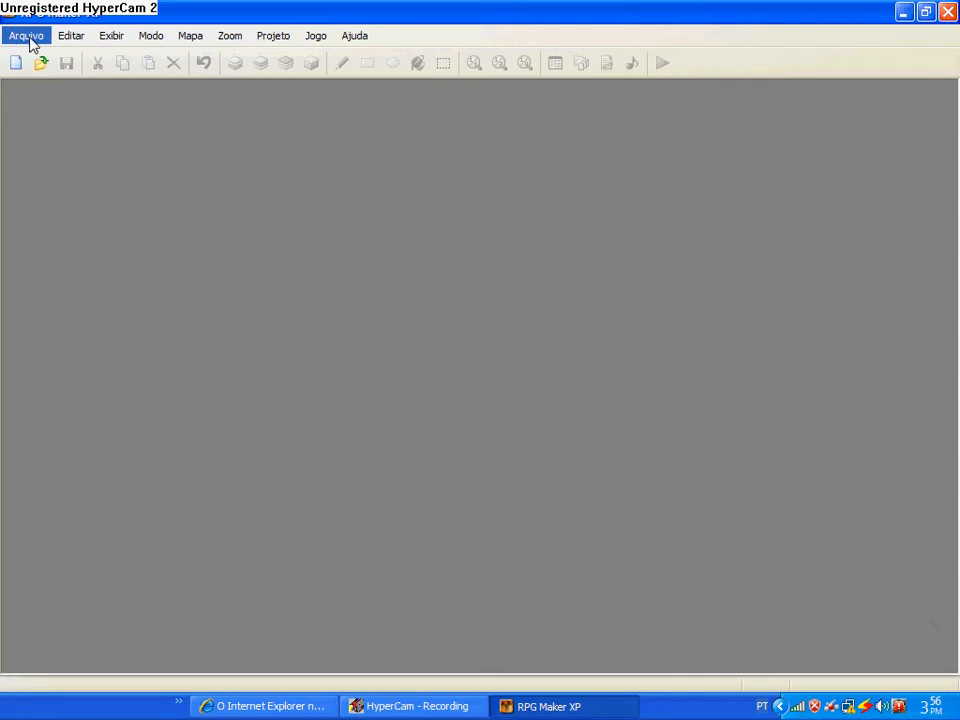
{"action": "left_click", "coordinate": [16, 62]}
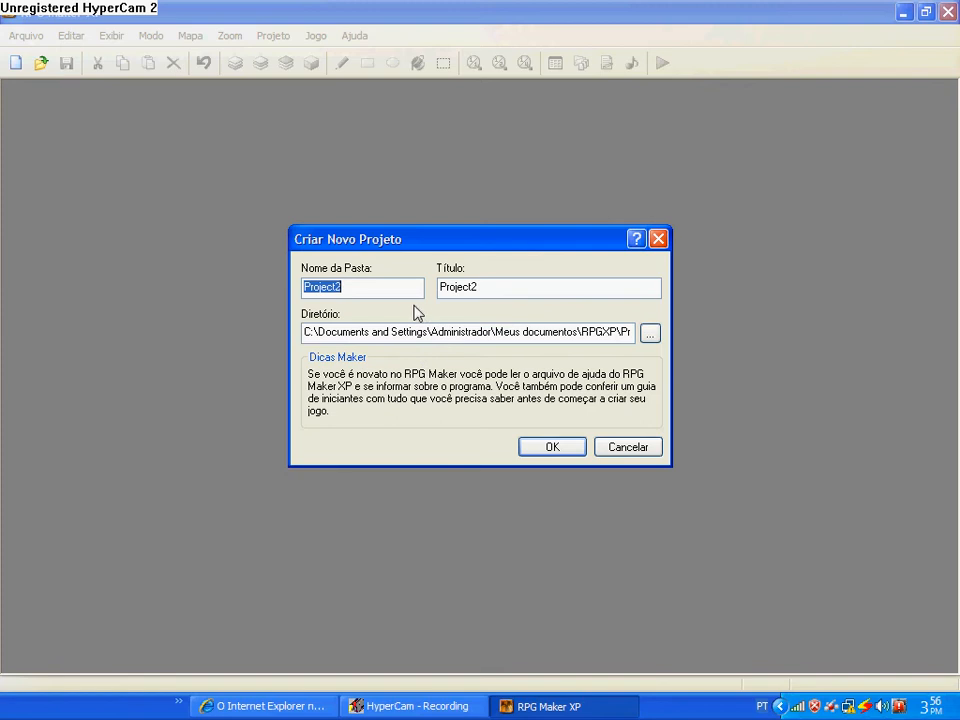
Step: Create the project 'nothinglolOK', opening its blank grass map MAP001
{"action": "type", "text": "nk"}
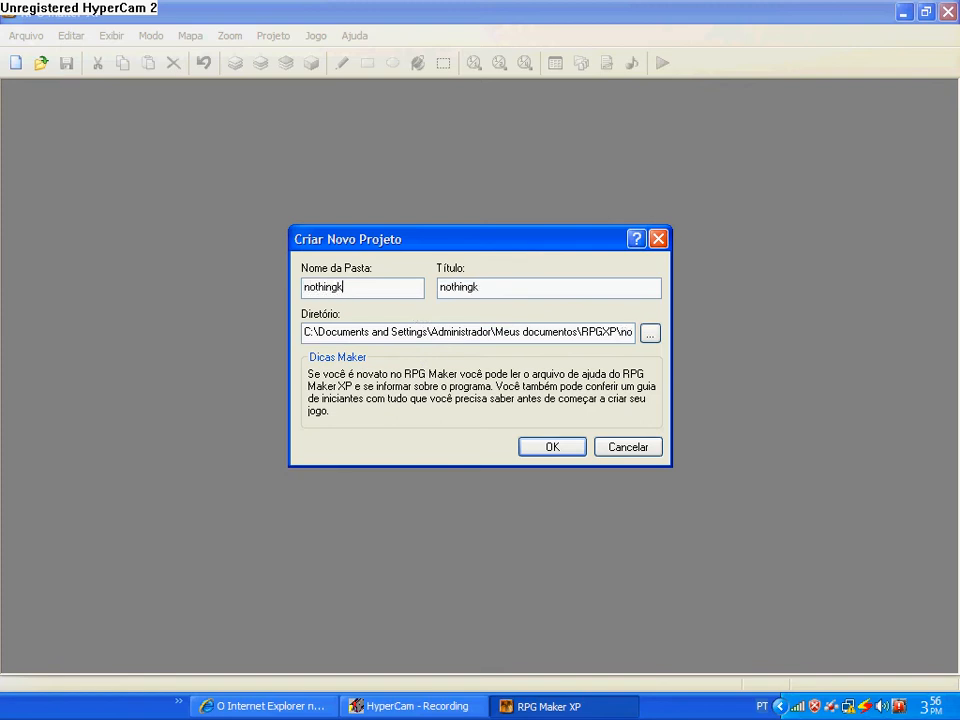
{"action": "type", "text": "lolOK"}
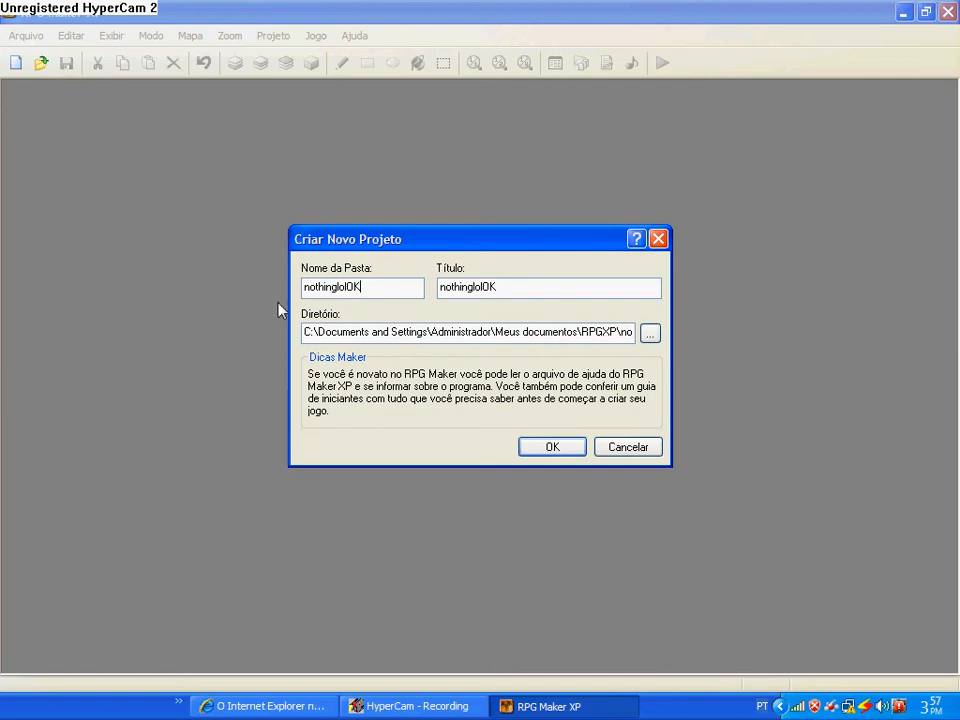
{"action": "left_click", "coordinate": [552, 446]}
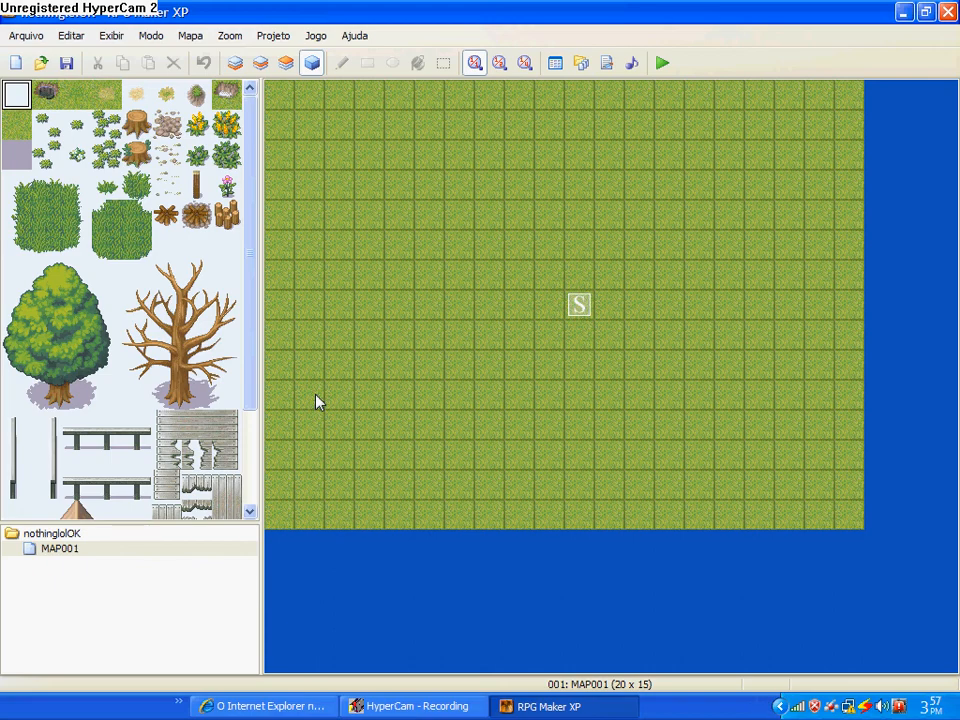
Step: Select the large green tree from the tileset for painting onto the map
{"action": "scroll", "scroll_direction": "down", "scroll_amount": 3}
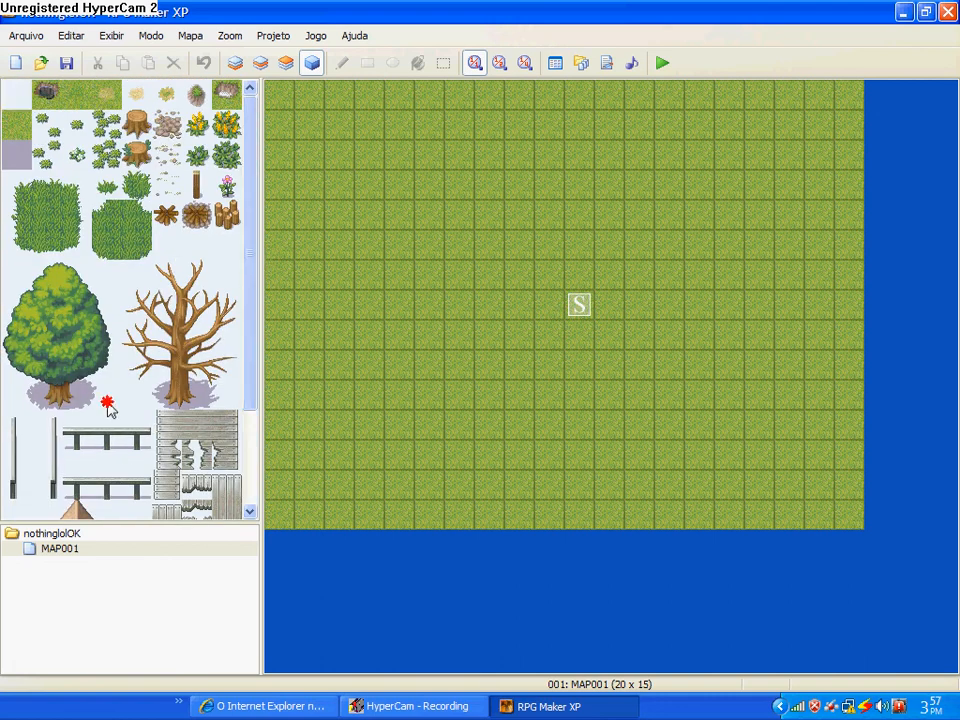
{"action": "left_click", "coordinate": [60, 336]}
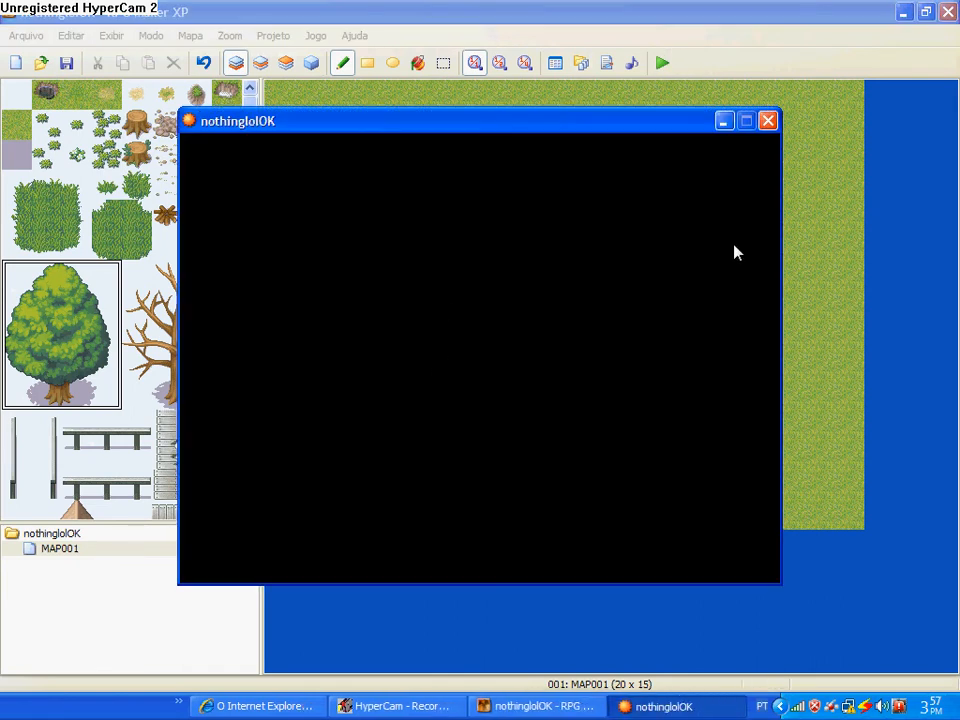
{"action": "mouse_move", "coordinate": [562, 204]}
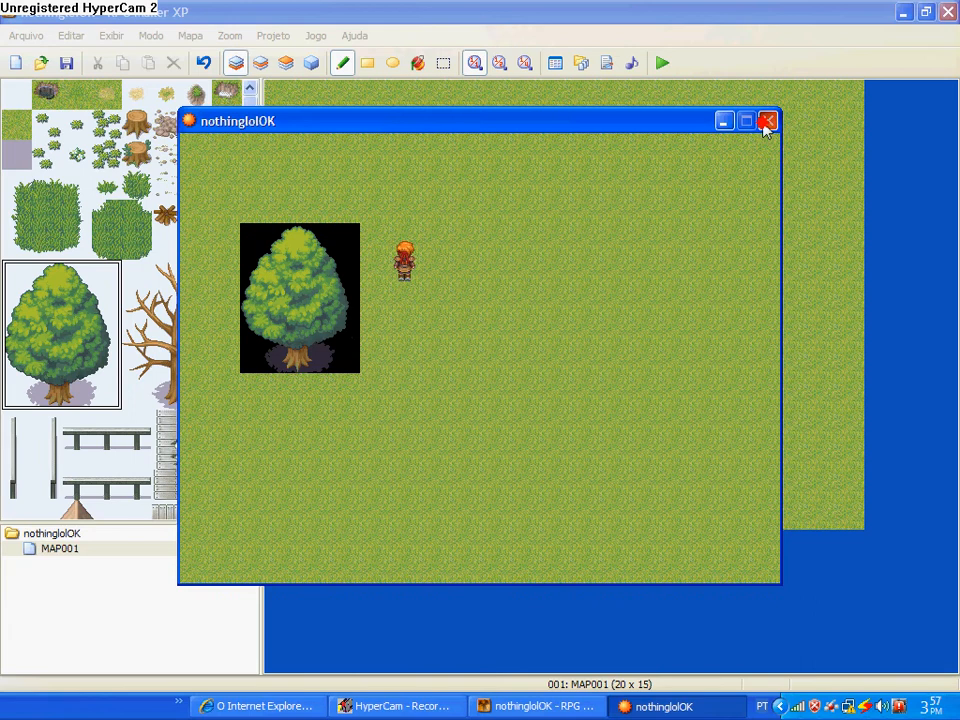
Step: Close the playtest window showing the tree on a black square, returning to the MAP001 editor
{"action": "left_click", "coordinate": [768, 120]}
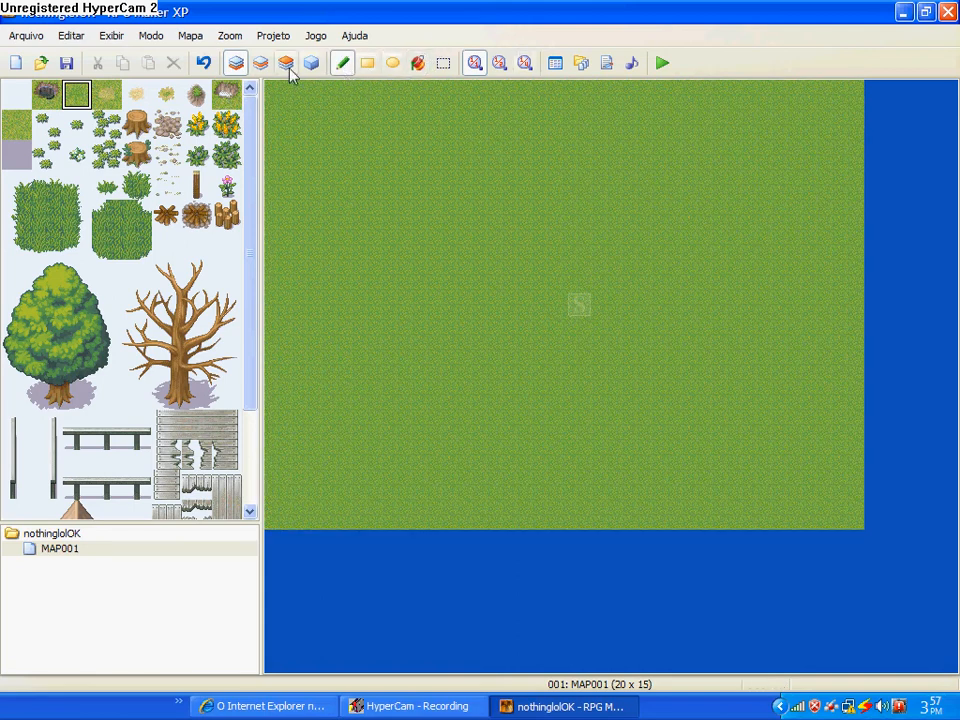
Step: Switch to an upper layer and pick the large green tree tile
{"action": "left_click", "coordinate": [284, 62]}
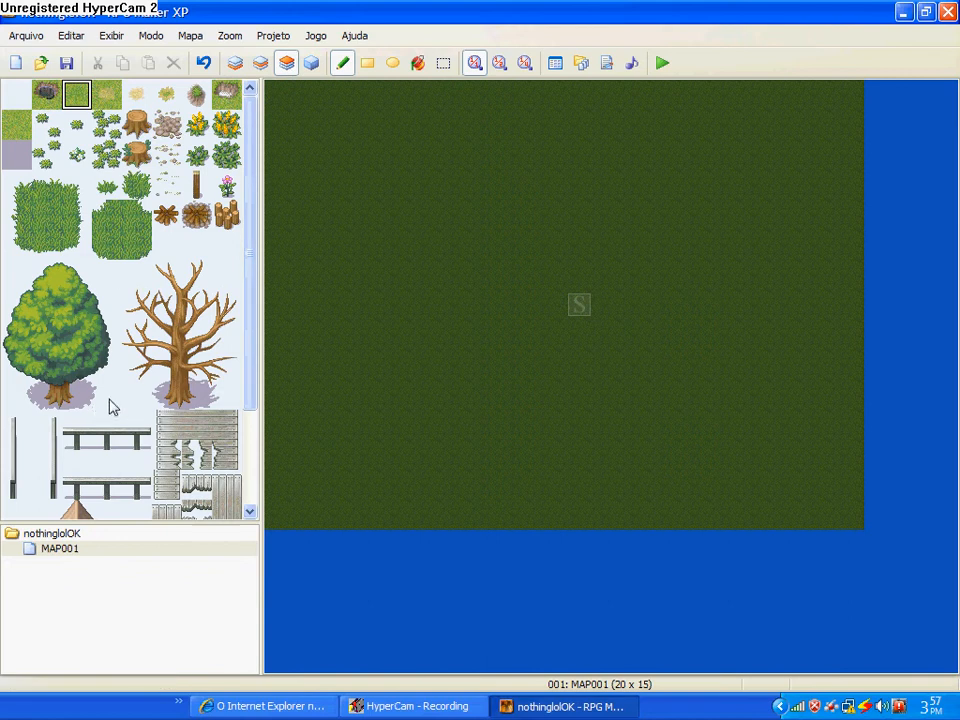
{"action": "mouse_move", "coordinate": [108, 420]}
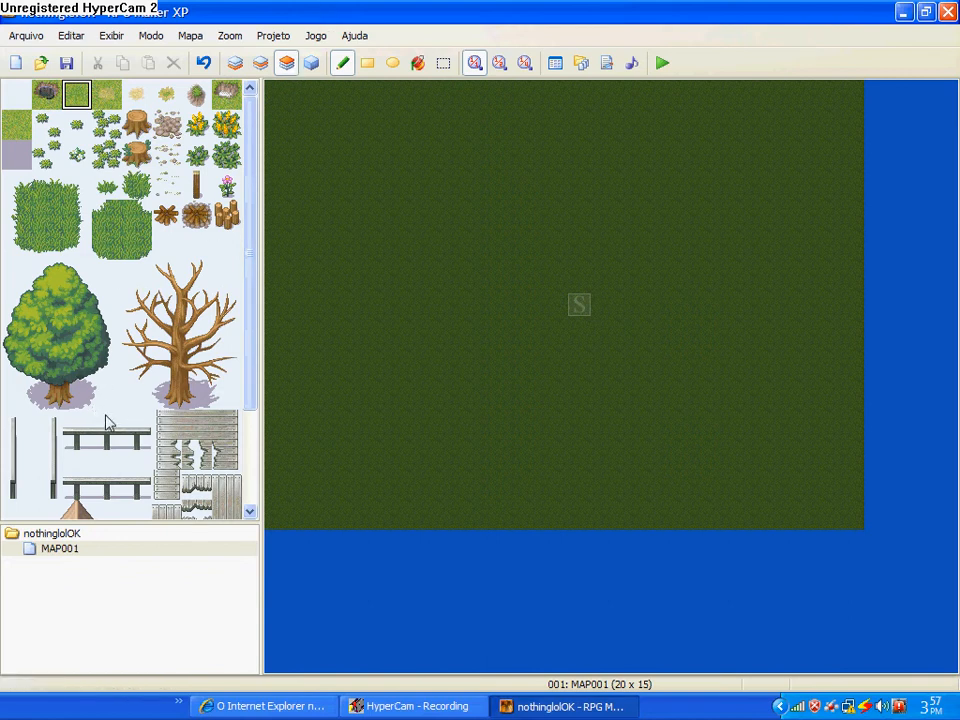
{"action": "left_click", "coordinate": [60, 336]}
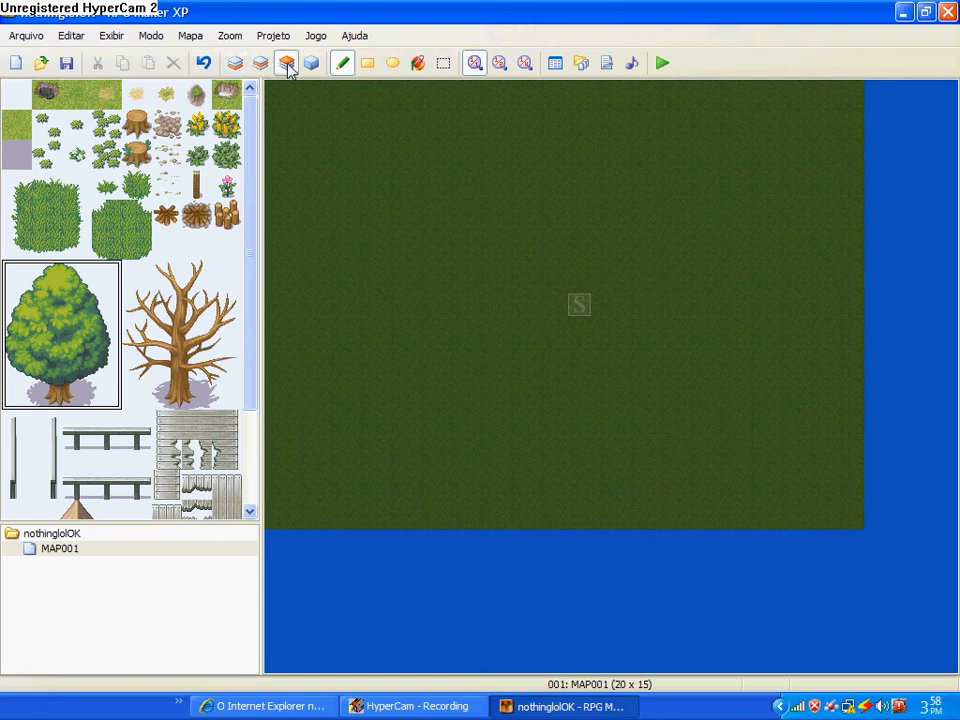
{"action": "left_click", "coordinate": [444, 244]}
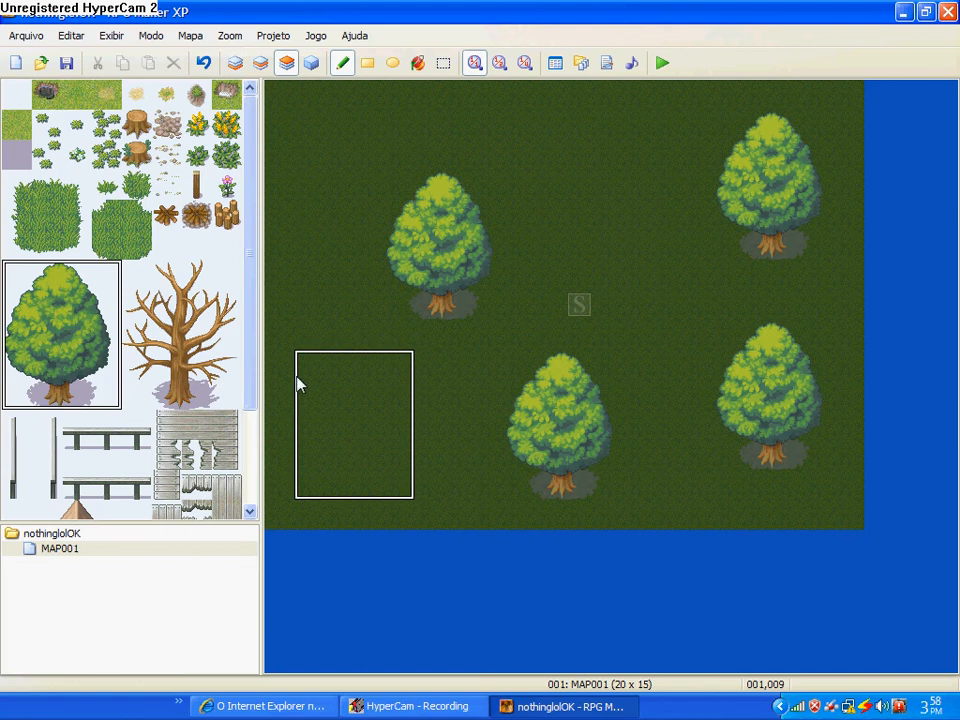
Step: Place trees on layer 2 at the lower-left and top-right of the grass map
{"action": "left_click", "coordinate": [260, 62]}
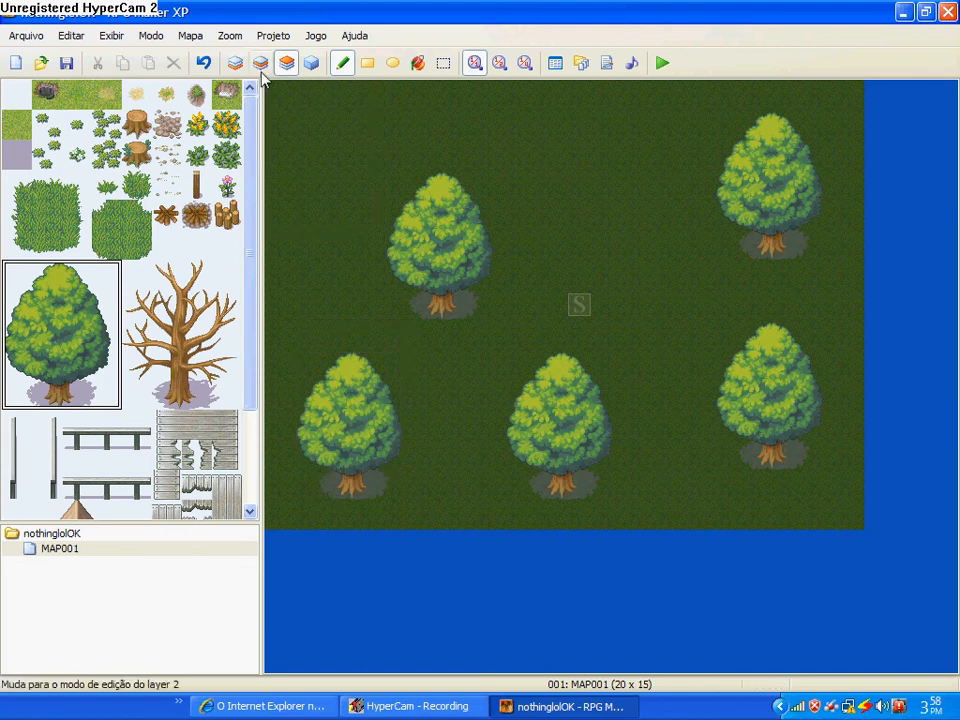
{"action": "left_click", "coordinate": [260, 62]}
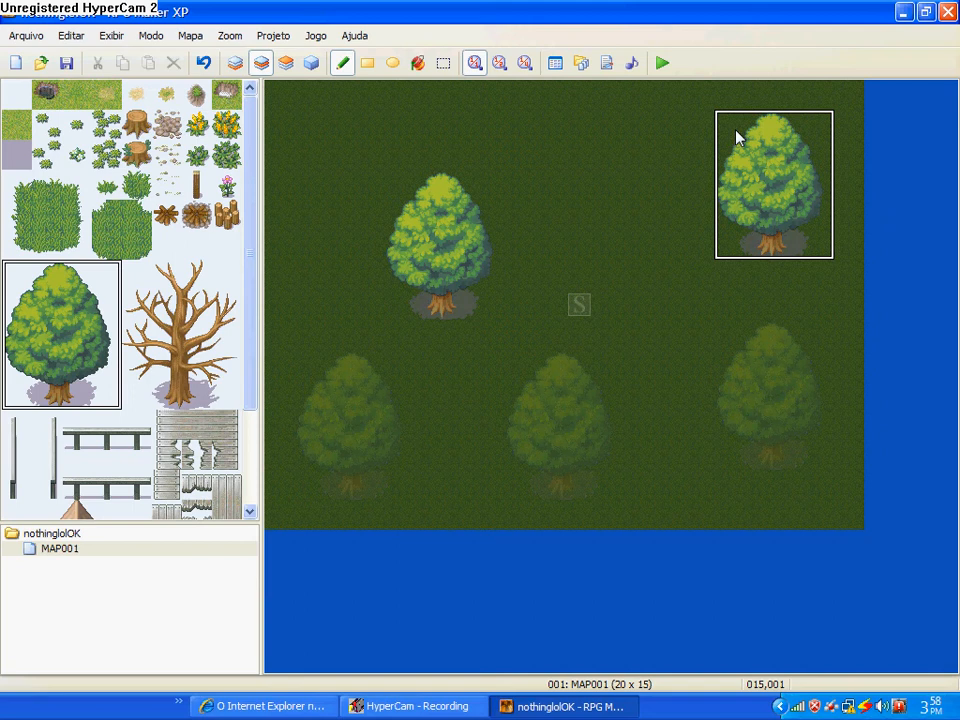
{"action": "left_click", "coordinate": [260, 62]}
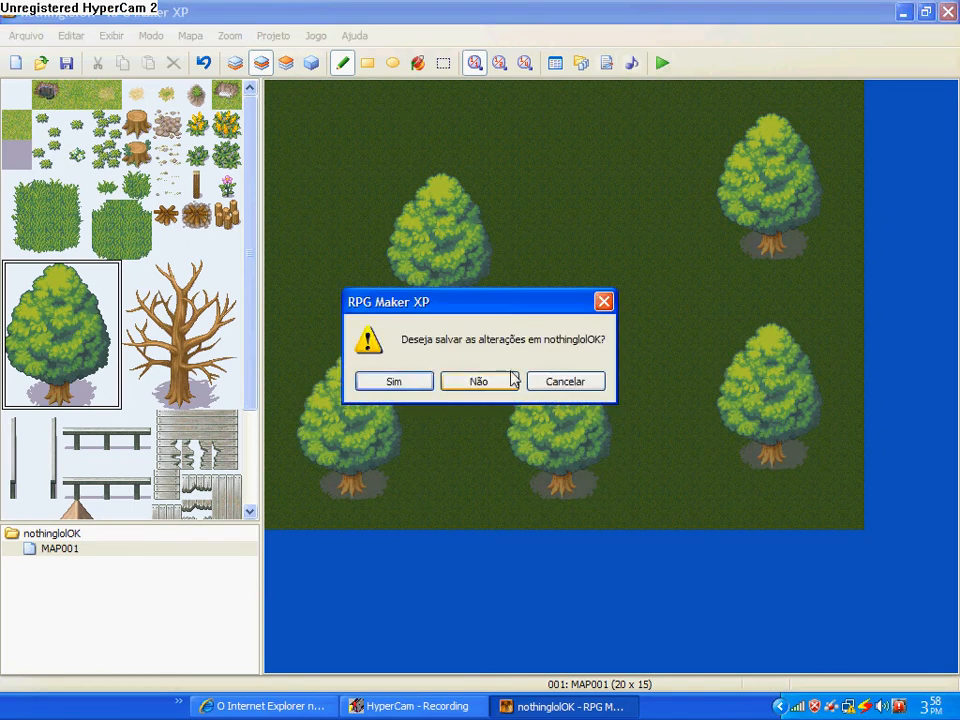
{"action": "left_click", "coordinate": [478, 380]}
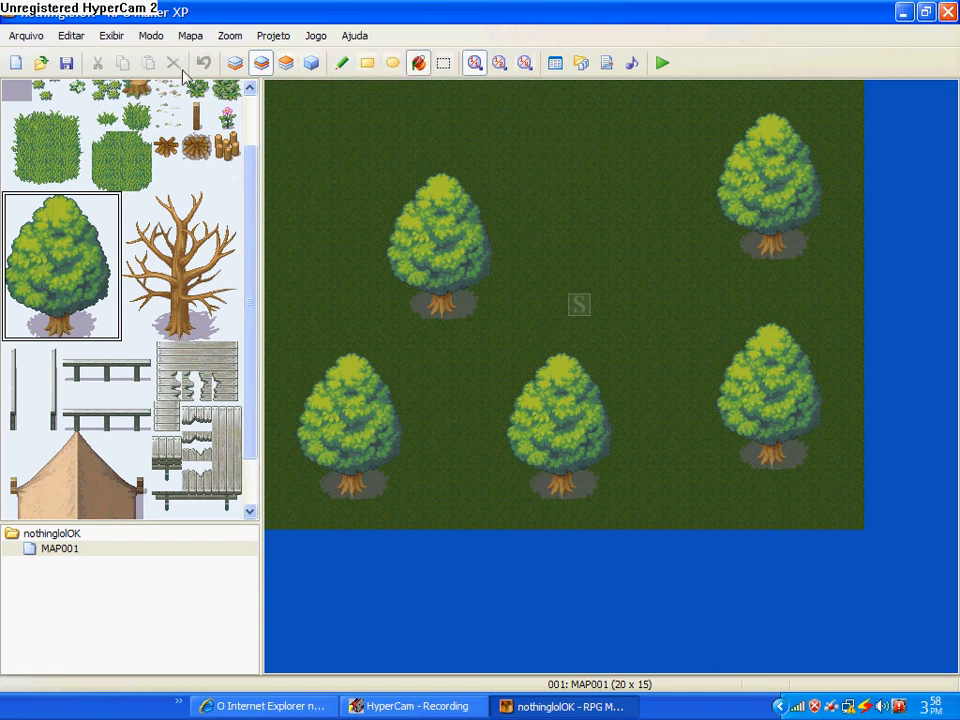
Step: On ground layer 1, paint plain grass over the top-left and bottom-left trees
{"action": "scroll", "scroll_direction": "up", "scroll_amount": 3}
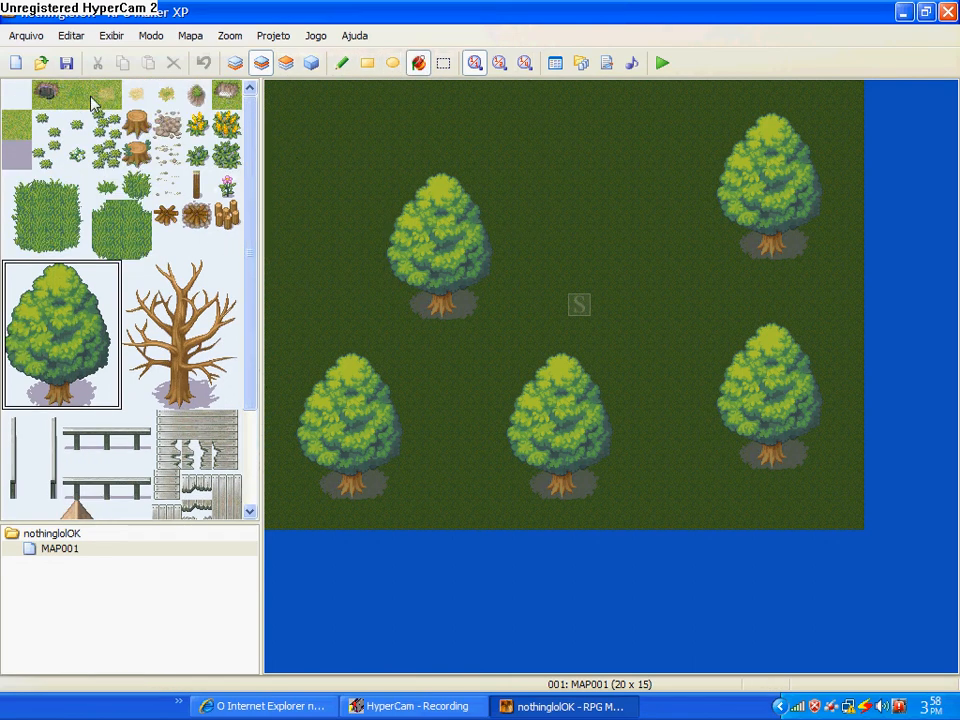
{"action": "left_click", "coordinate": [416, 210]}
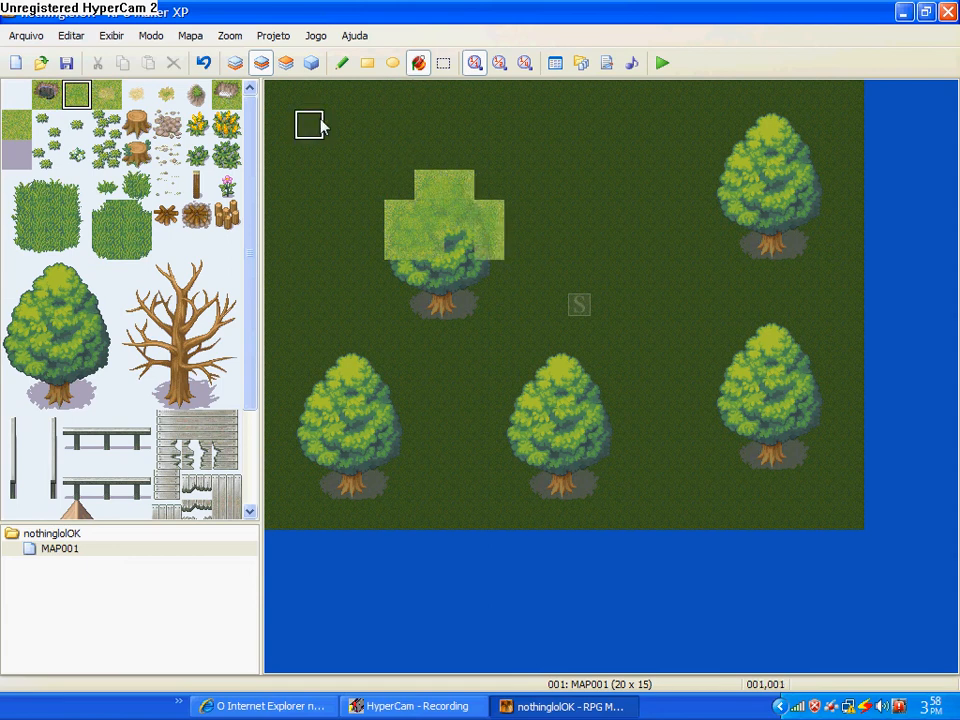
{"action": "left_click", "coordinate": [424, 228]}
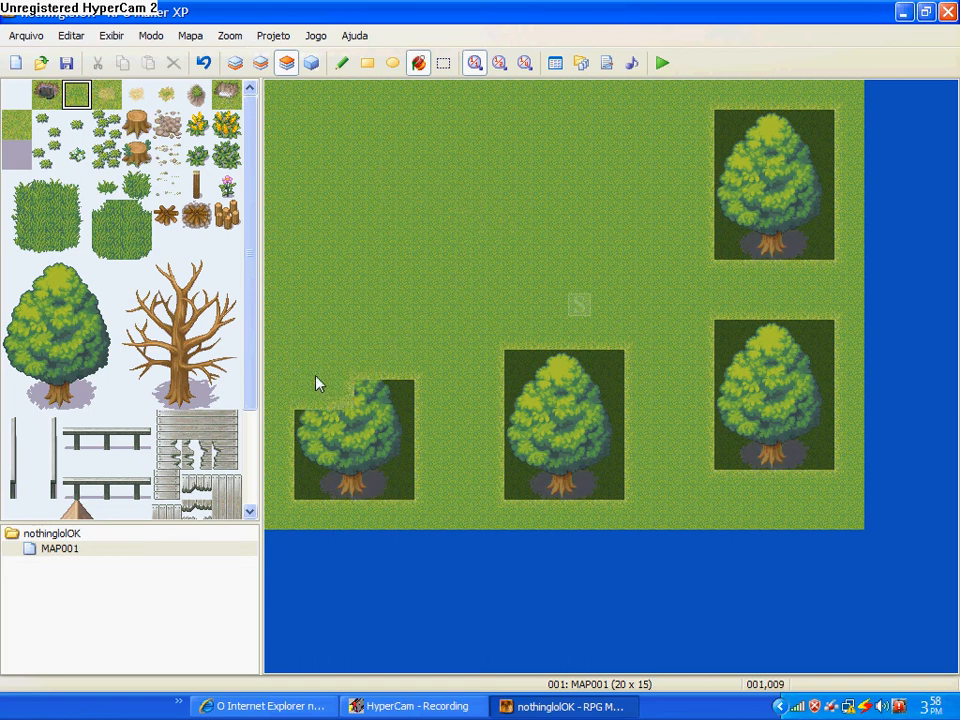
{"action": "left_click", "coordinate": [340, 486]}
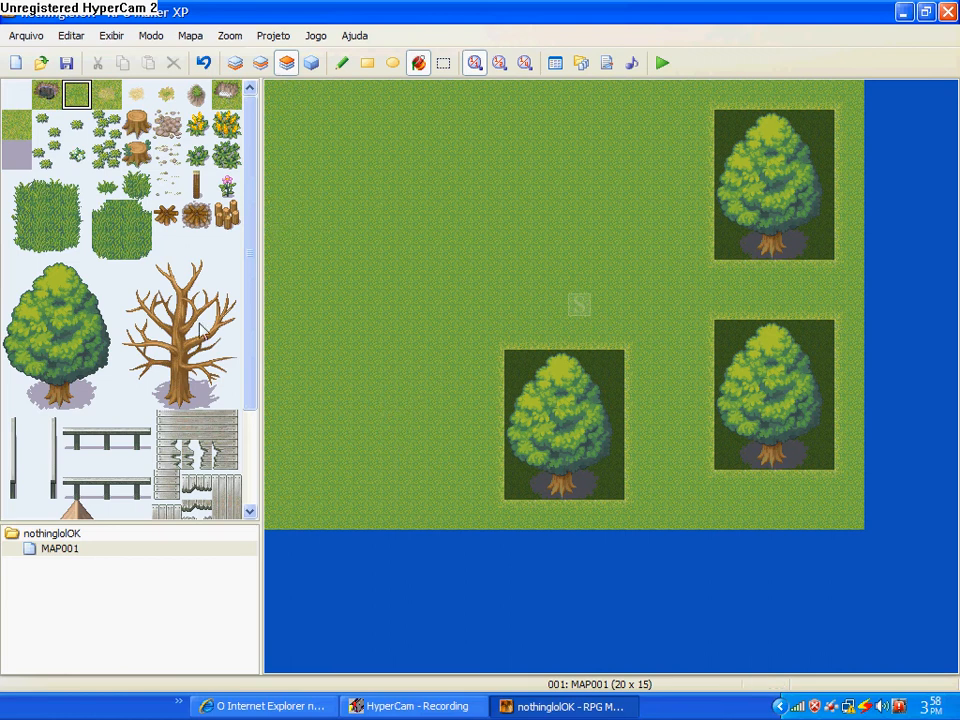
{"action": "mouse_move", "coordinate": [338, 396]}
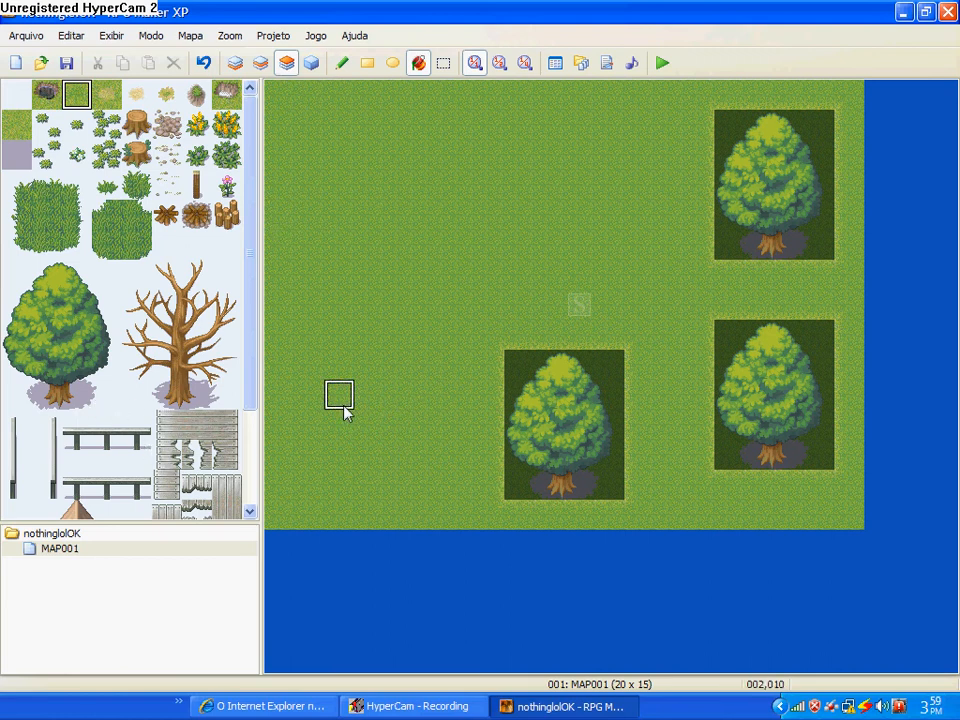
{"action": "left_click", "coordinate": [216, 396]}
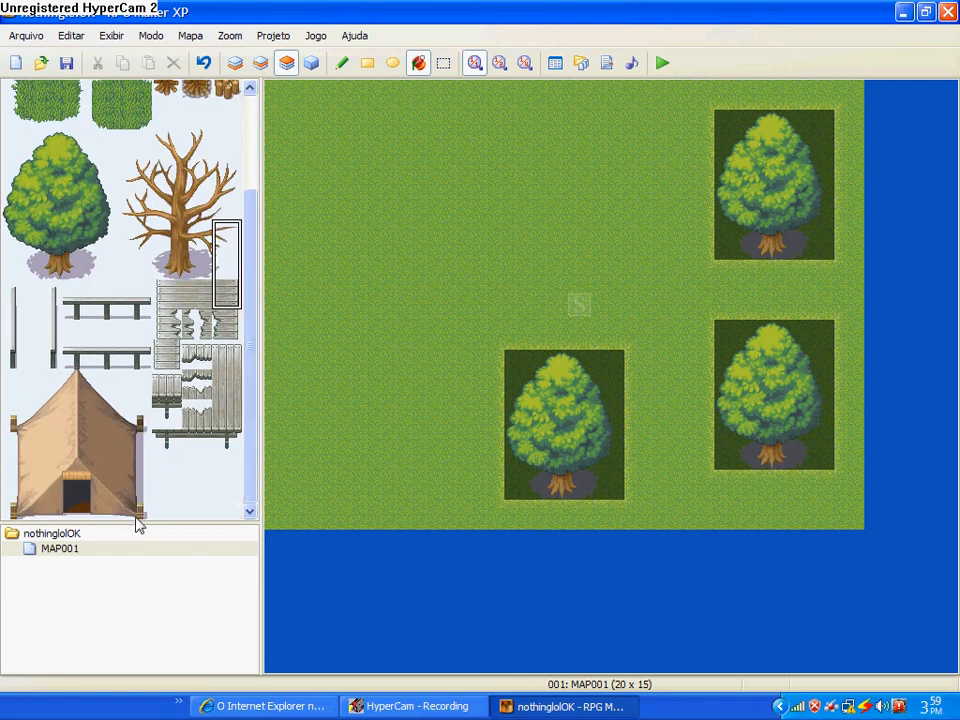
Step: Place a bare tree and a bench piece at the map's top-left and start a playtest
{"action": "left_click", "coordinate": [120, 358]}
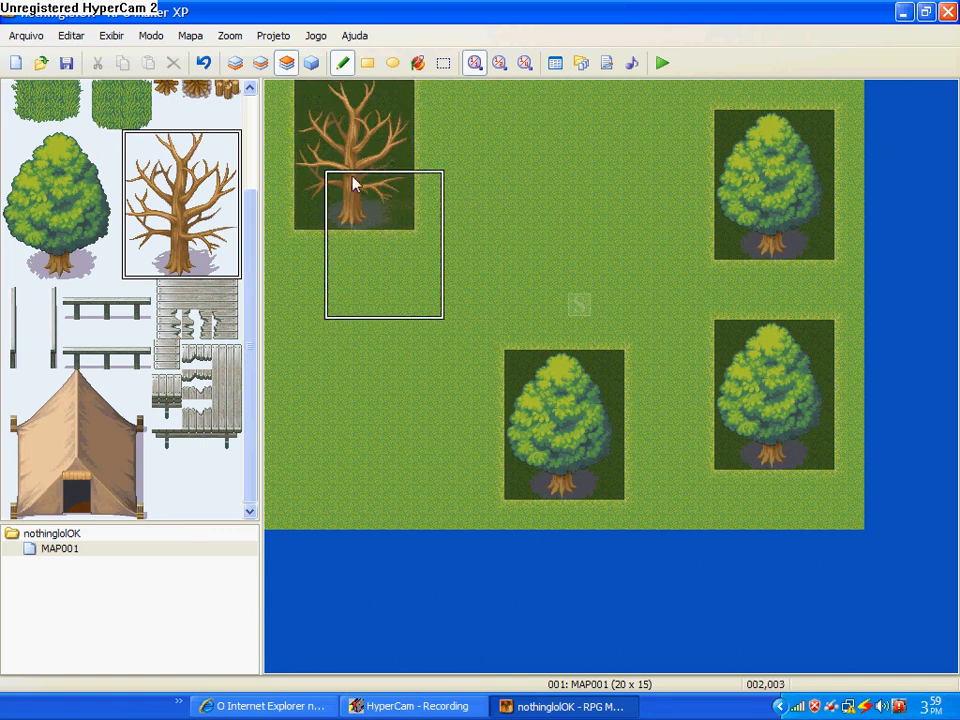
{"action": "left_click", "coordinate": [284, 62]}
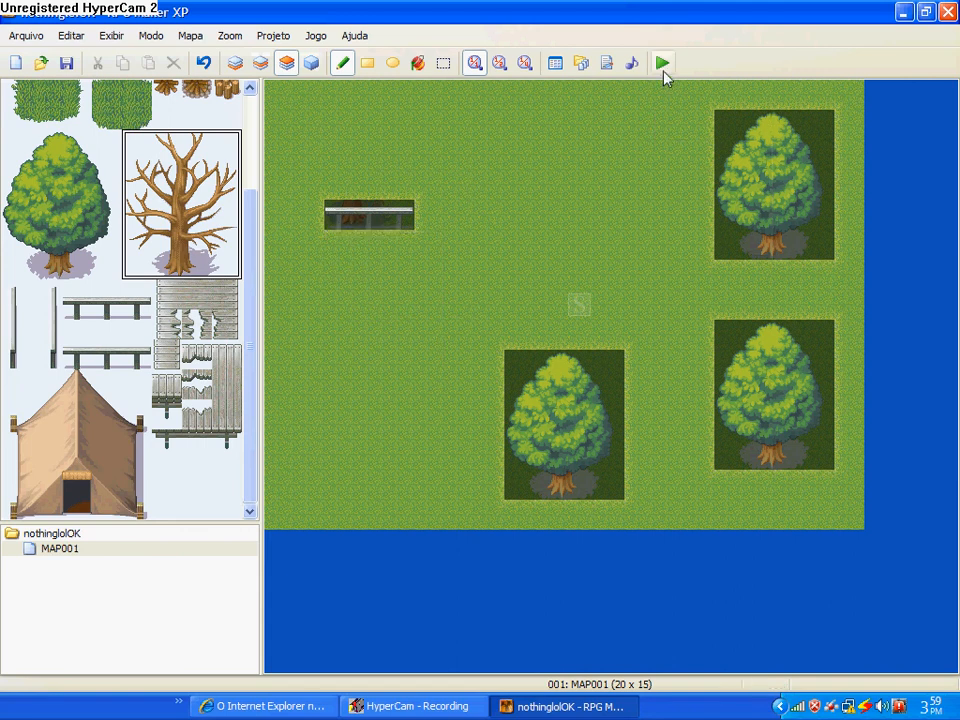
{"action": "left_click", "coordinate": [662, 62]}
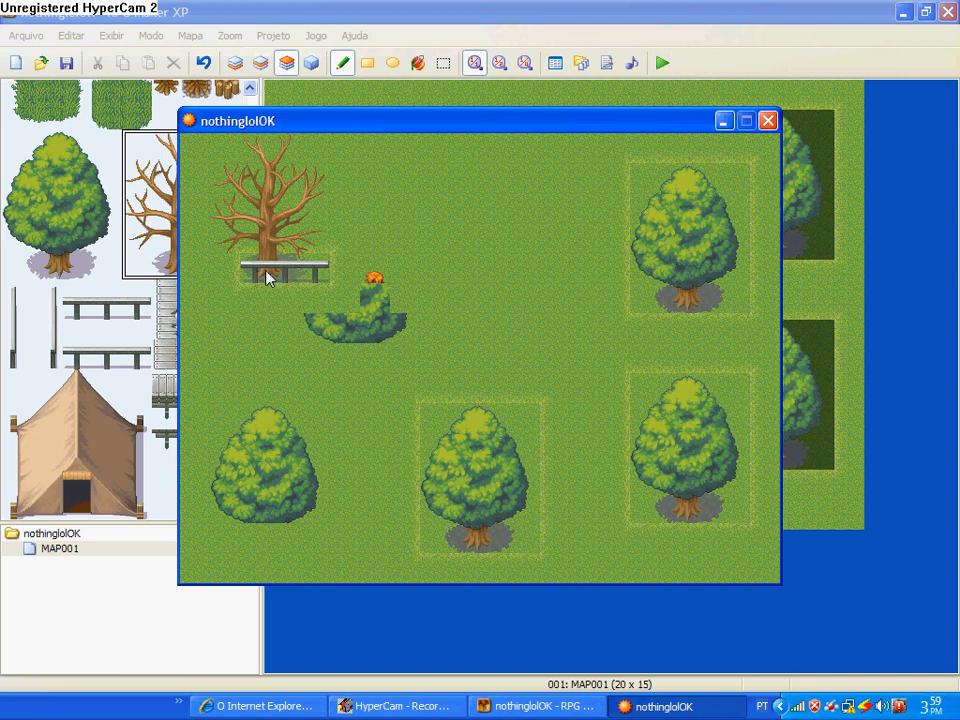
{"action": "mouse_move", "coordinate": [288, 272]}
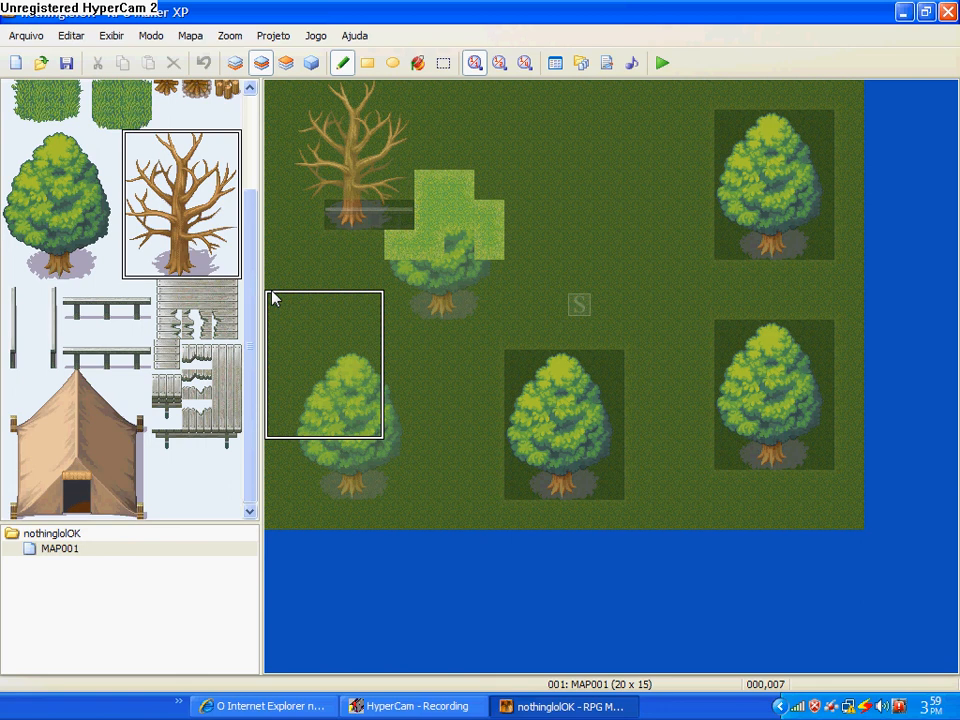
{"action": "left_click", "coordinate": [288, 62]}
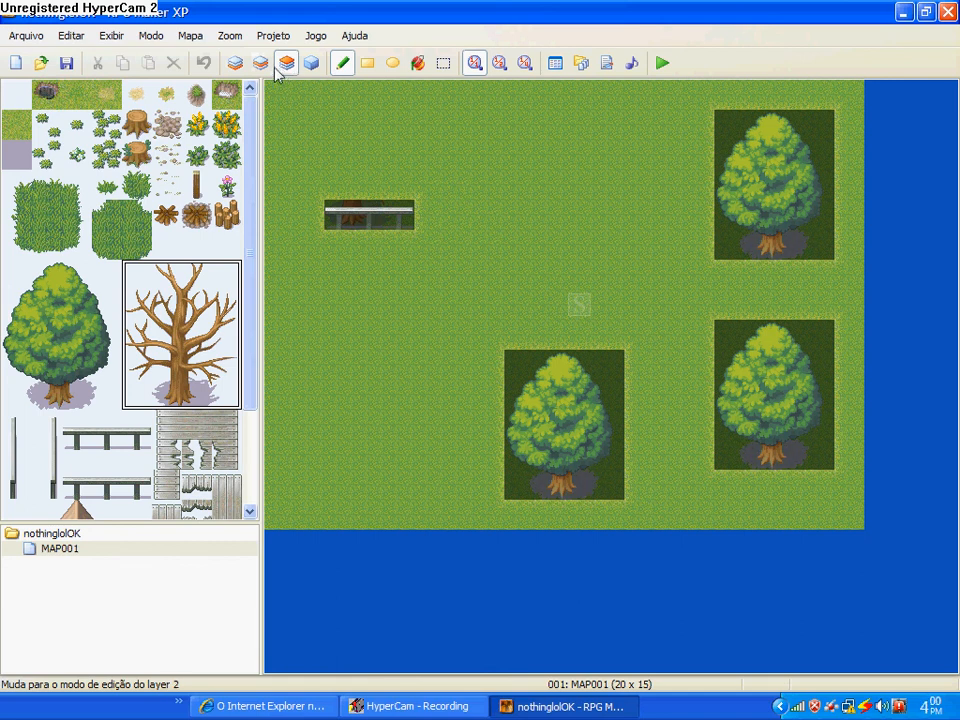
{"action": "left_click", "coordinate": [284, 62]}
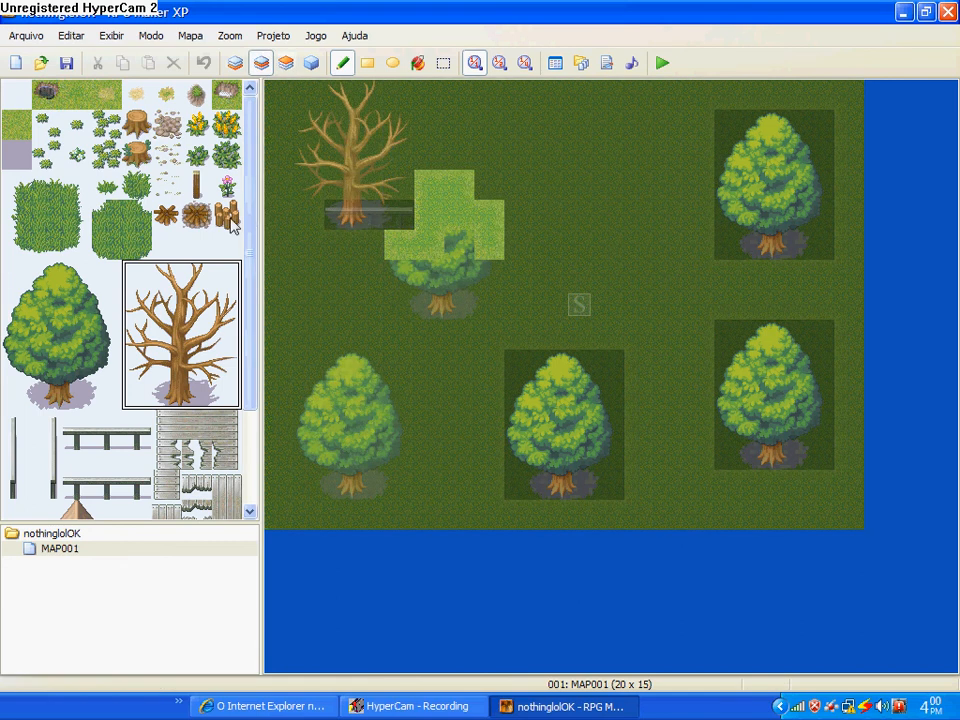
{"action": "scroll", "scroll_direction": "down", "scroll_amount": 3}
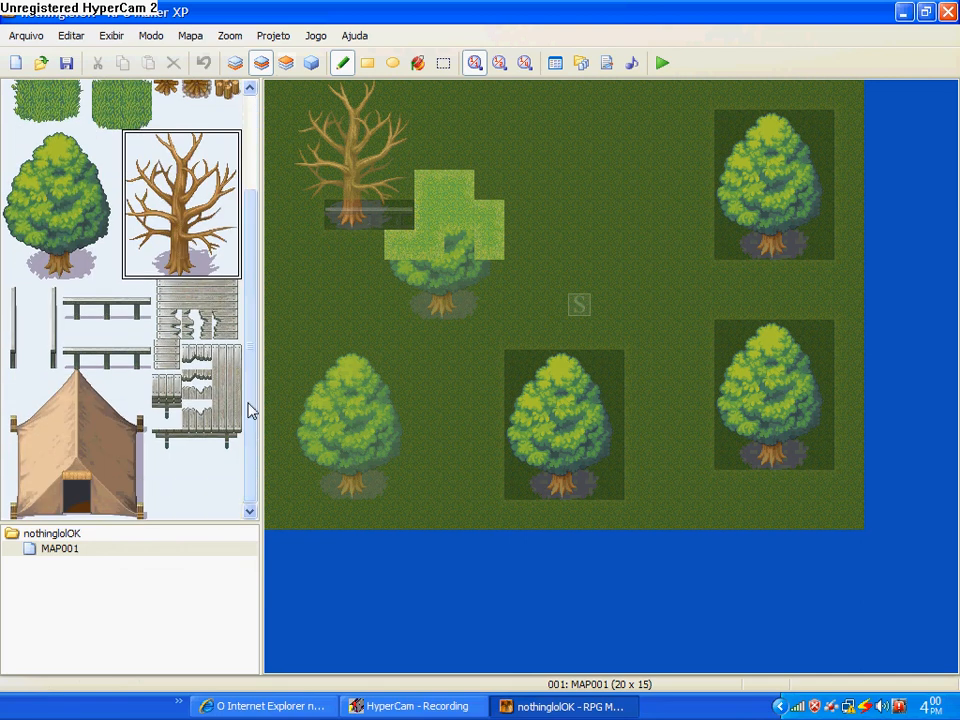